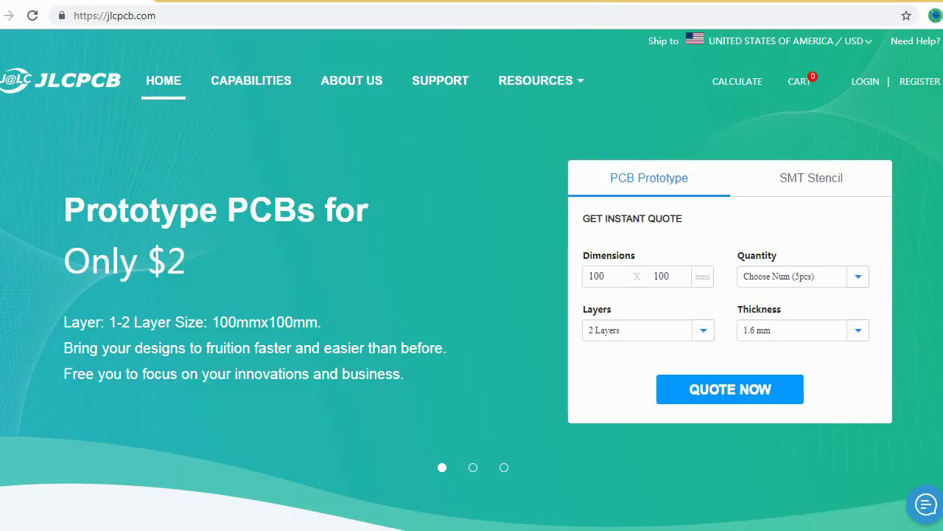
- Upload the Gerber_Water Tanks Indicator ZIP archive to the quote page
{"action": "scroll", "scroll_direction": "down", "scroll_amount": 3}
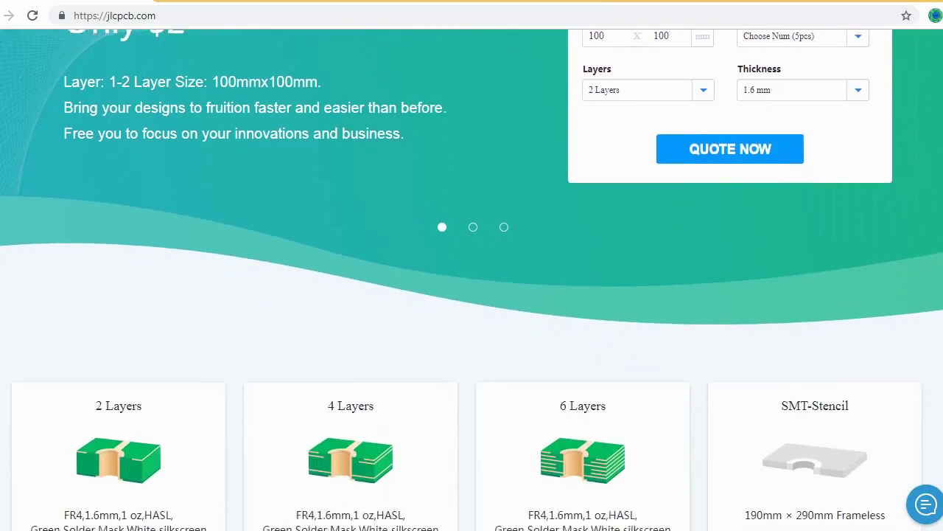
{"action": "scroll", "scroll_direction": "down", "scroll_amount": 3}
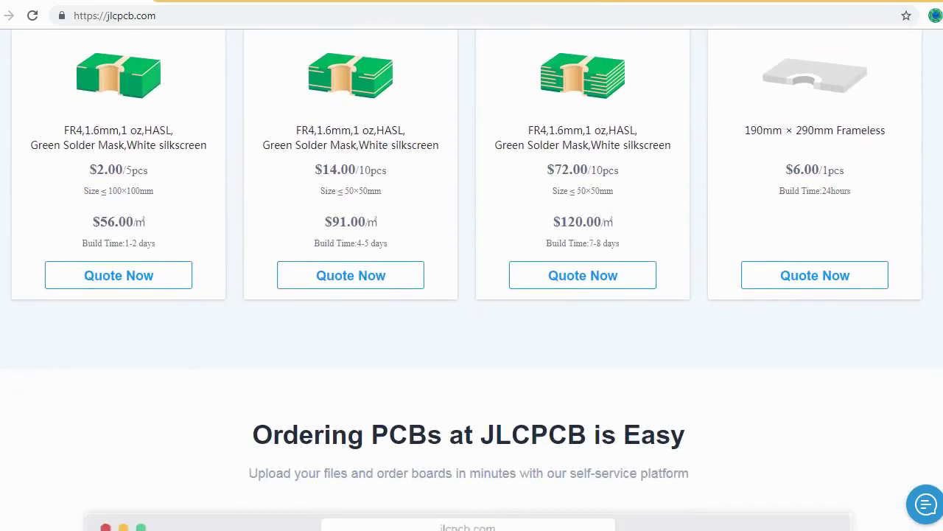
{"action": "scroll", "scroll_direction": "down", "scroll_amount": 3}
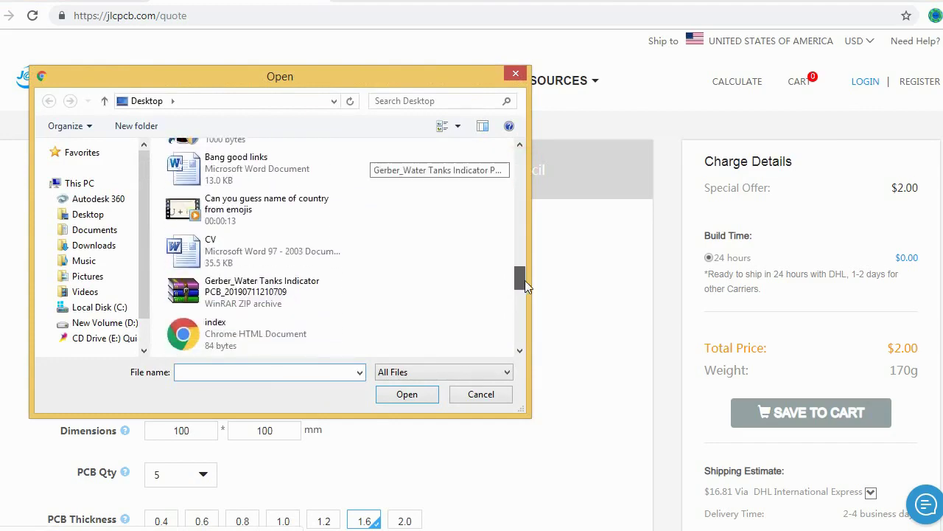
{"action": "left_click", "coordinate": [407, 393]}
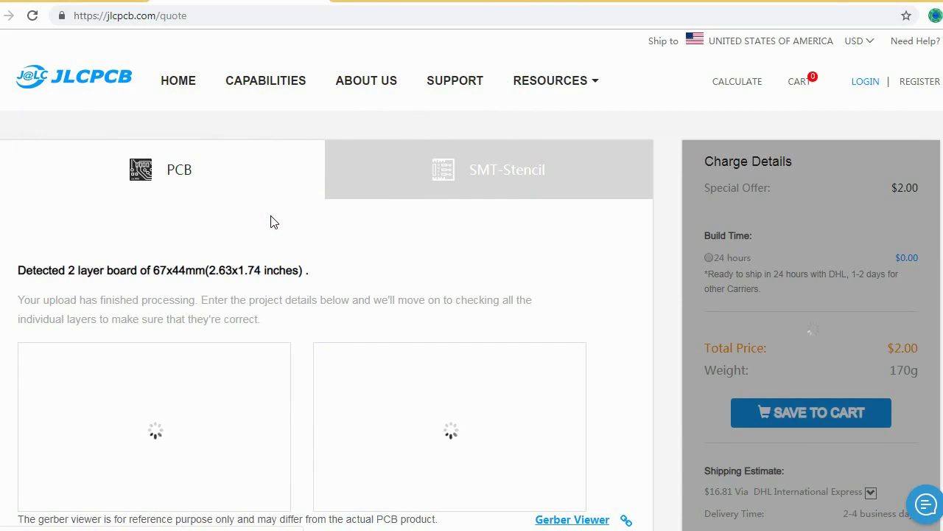
- Choose Matte Black solder mask and set the PCB quantity to 20
{"action": "scroll", "scroll_direction": "down", "scroll_amount": 3}
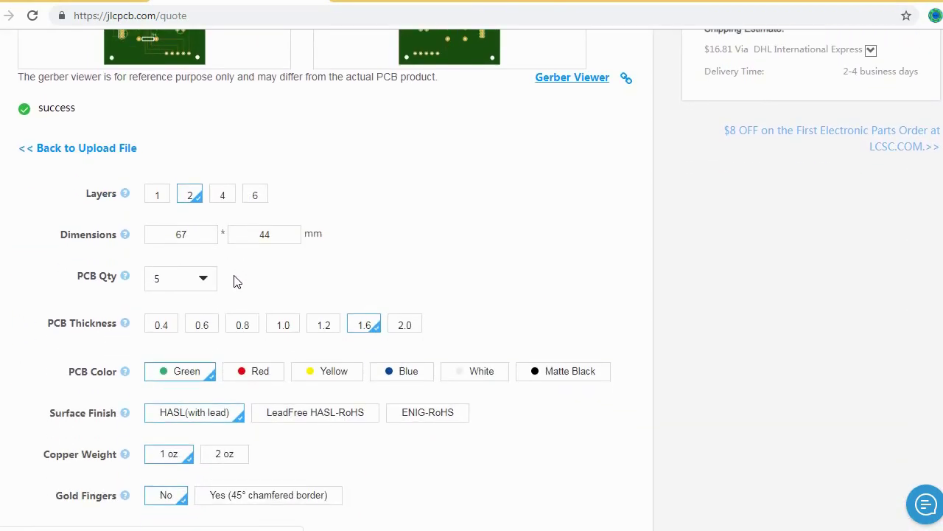
{"action": "mouse_move", "coordinate": [473, 379]}
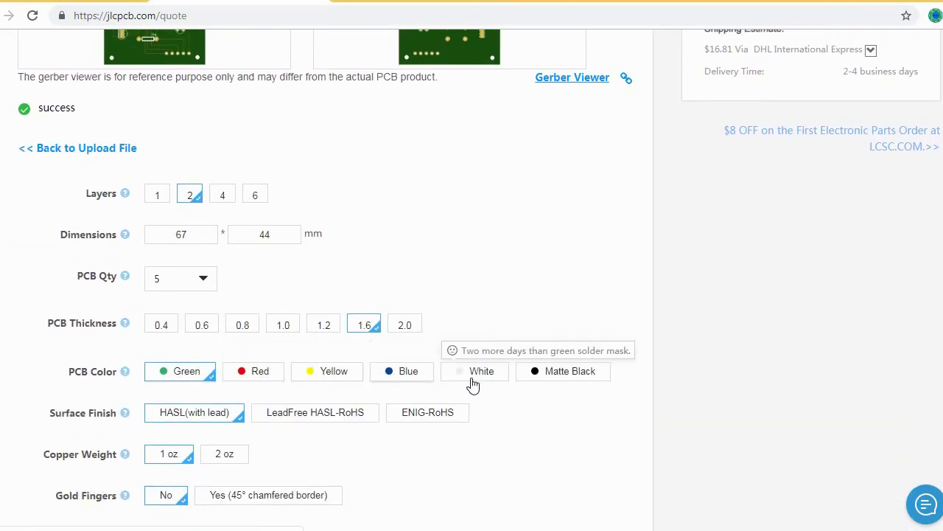
{"action": "left_click", "coordinate": [570, 371]}
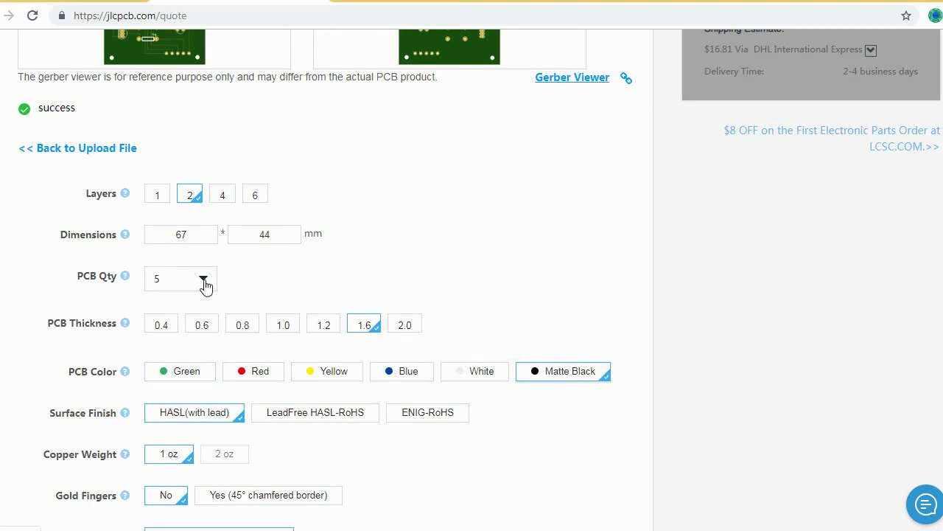
{"action": "left_click", "coordinate": [181, 278]}
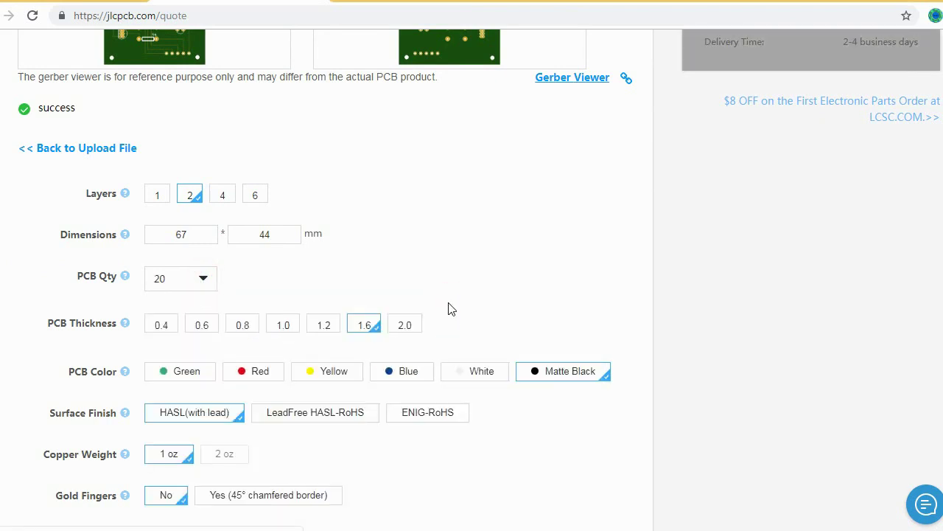